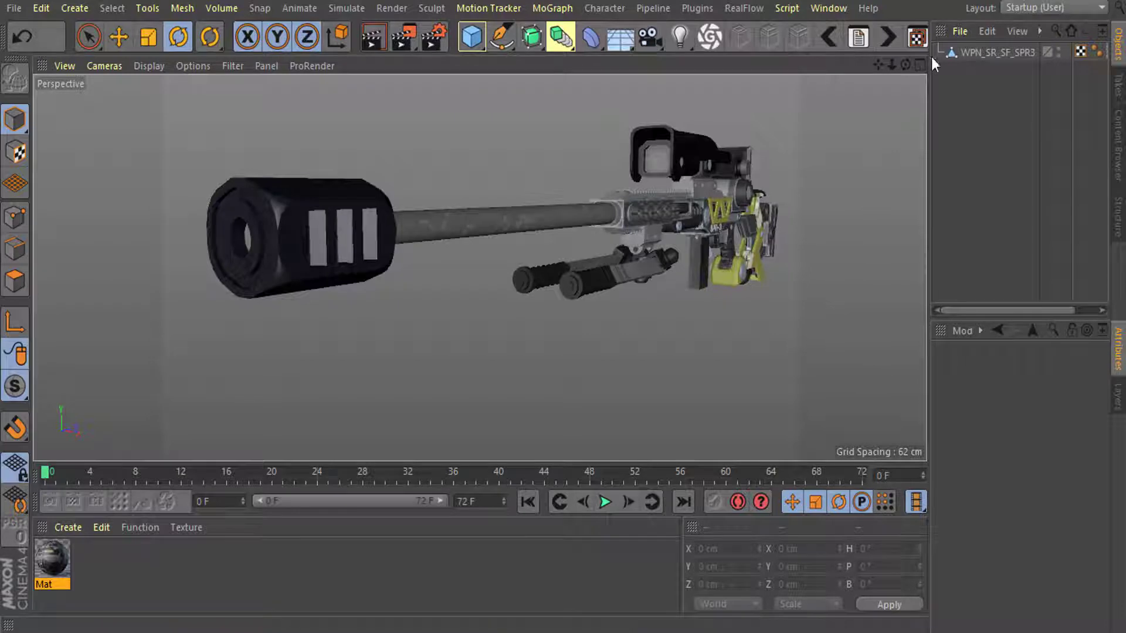
{"action": "mouse_move", "coordinate": [719, 120]}
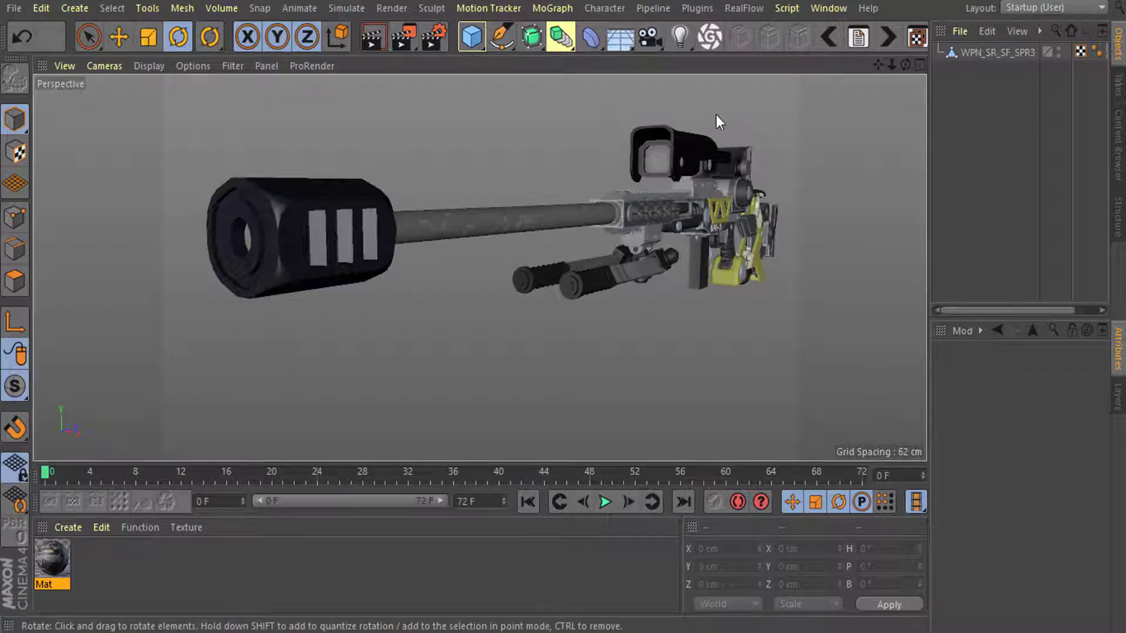
{"action": "mouse_move", "coordinate": [704, 126]}
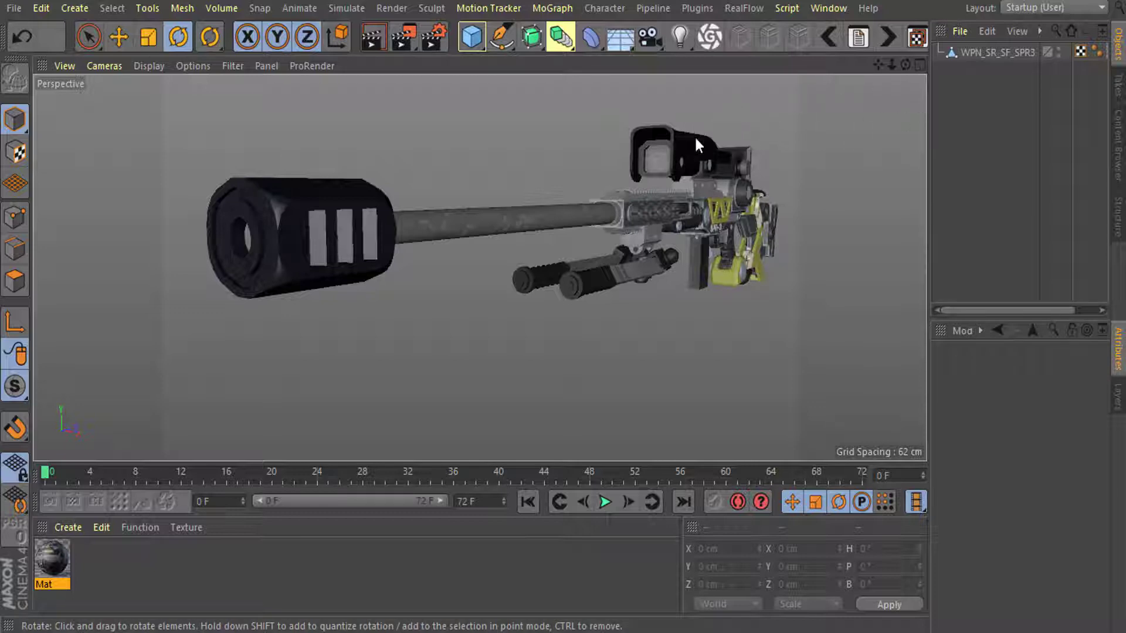
Step: Enable Atmosphere and Clouds on the Physical Sky after inspecting the rifle
{"action": "left_click_drag", "start_coordinate": [697, 143], "coordinate": [657, 200]}
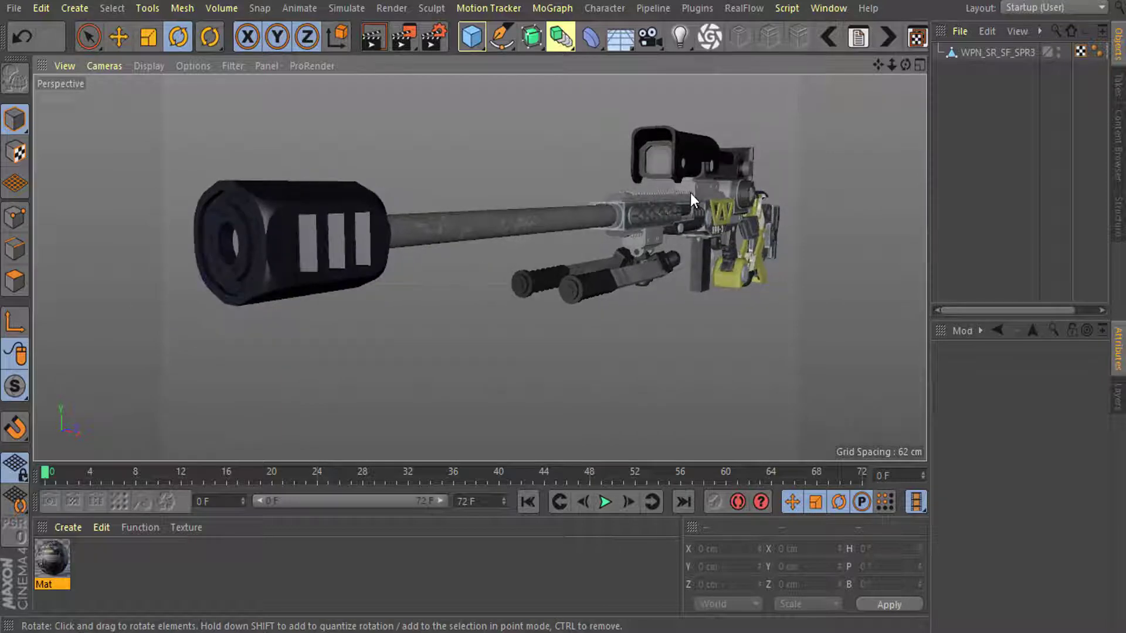
{"action": "left_click", "coordinate": [649, 37]}
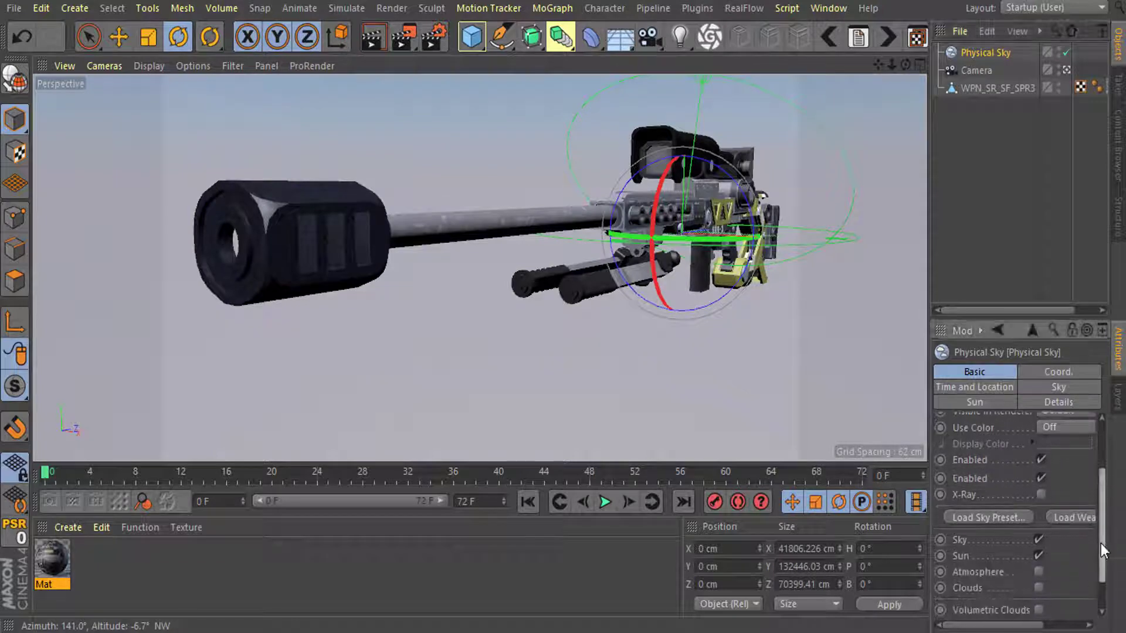
{"action": "scroll", "scroll_direction": "down", "scroll_amount": 3}
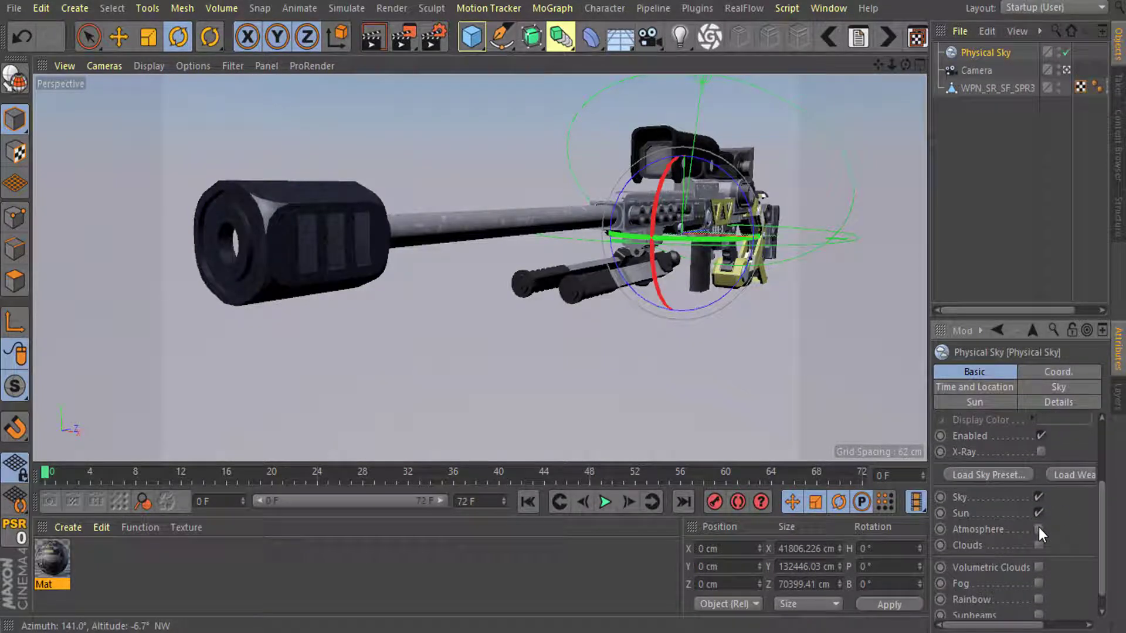
{"action": "left_click", "coordinate": [1039, 561]}
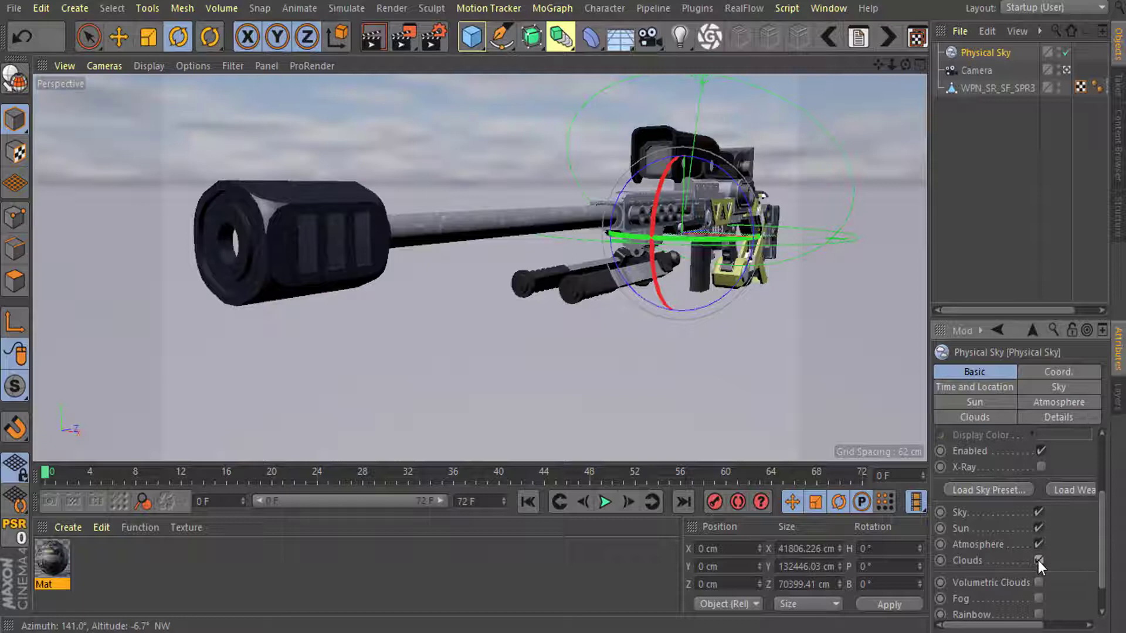
{"action": "left_click", "coordinate": [432, 36]}
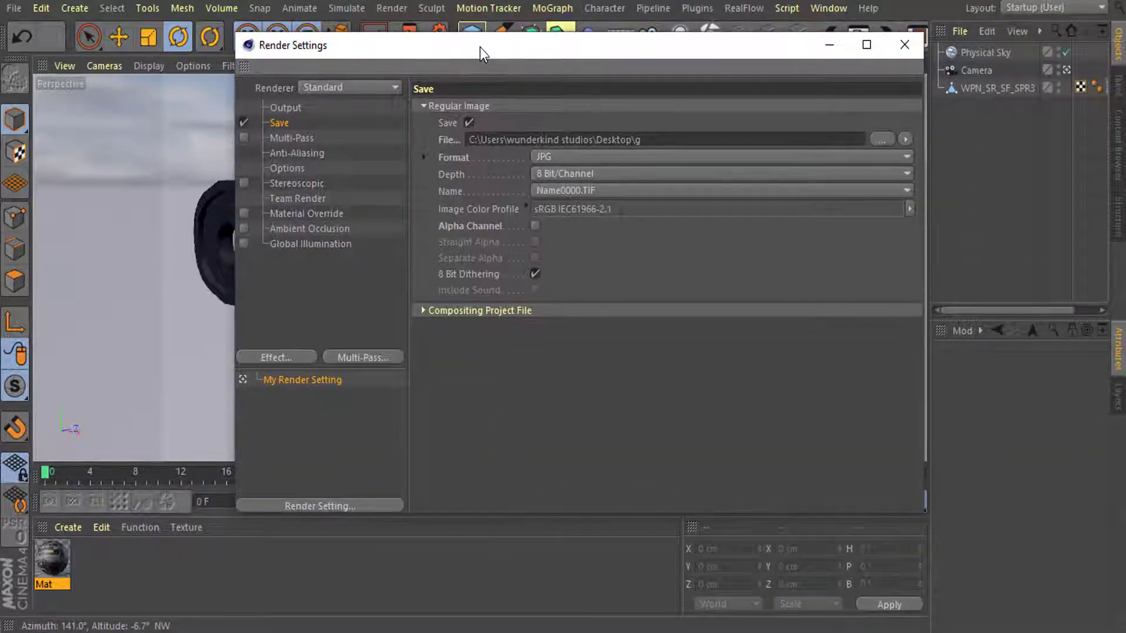
Step: Set the save format to PNG with alpha channel and enable Ambient Occlusion
{"action": "left_click", "coordinate": [535, 225]}
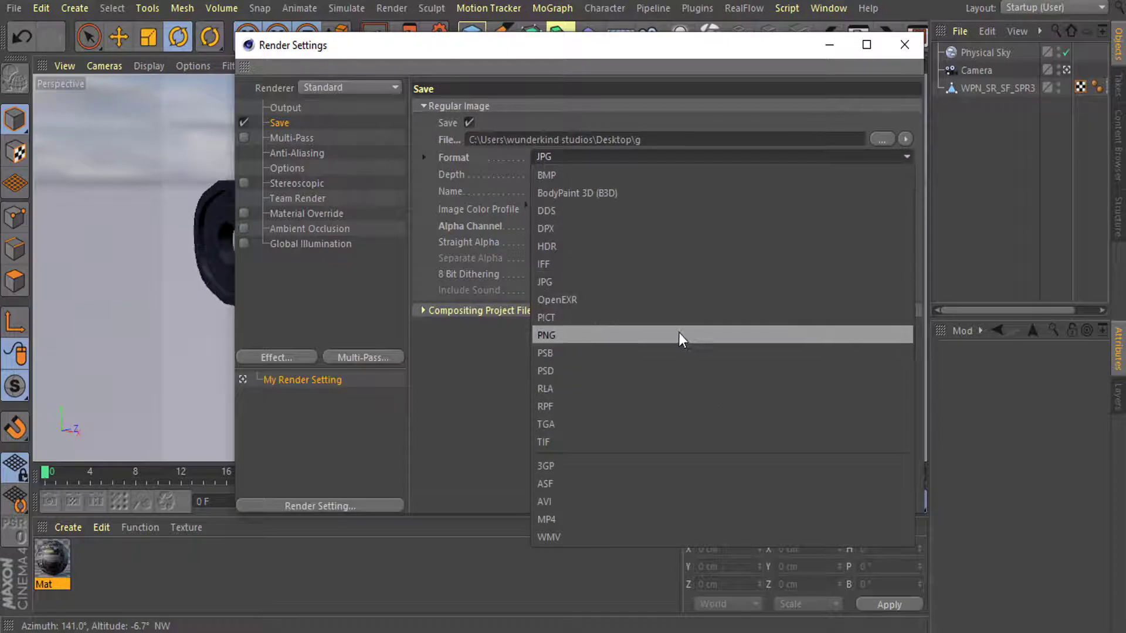
{"action": "left_click", "coordinate": [545, 334]}
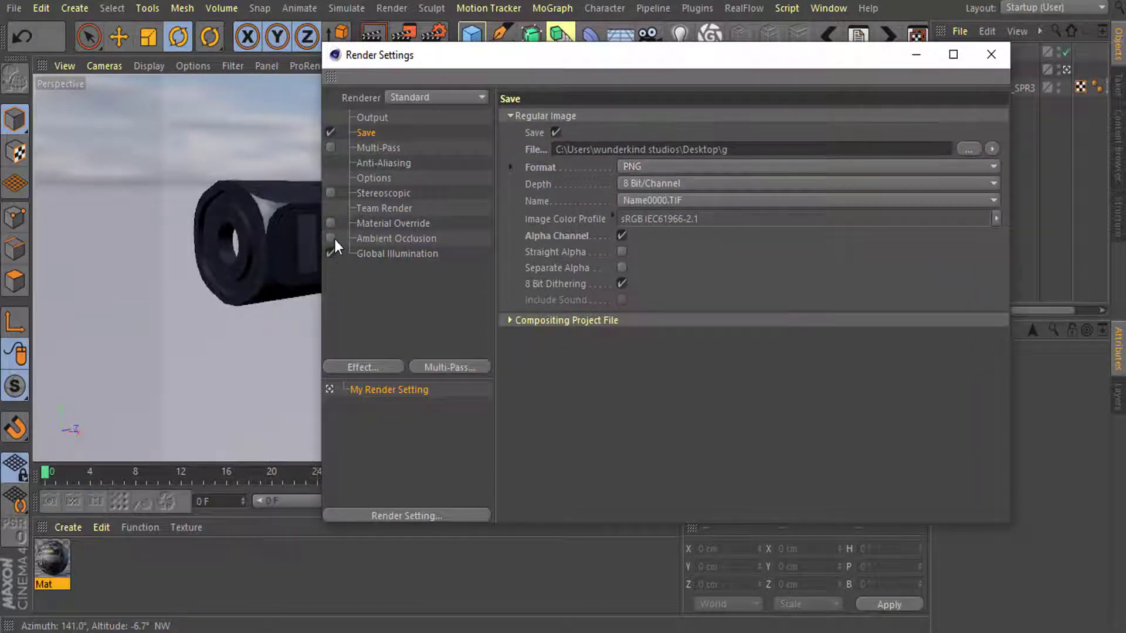
{"action": "left_click", "coordinate": [332, 238]}
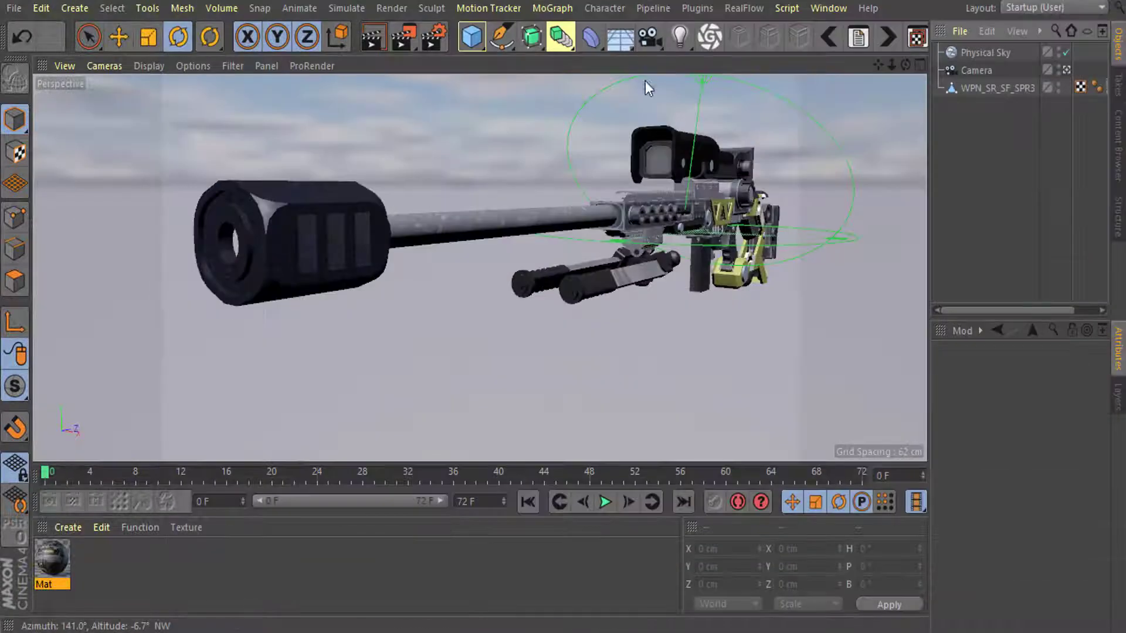
Step: Return to the rifle viewport under its cloudy sky, ready to render to the Picture Viewer
{"action": "right_click", "coordinate": [987, 51]}
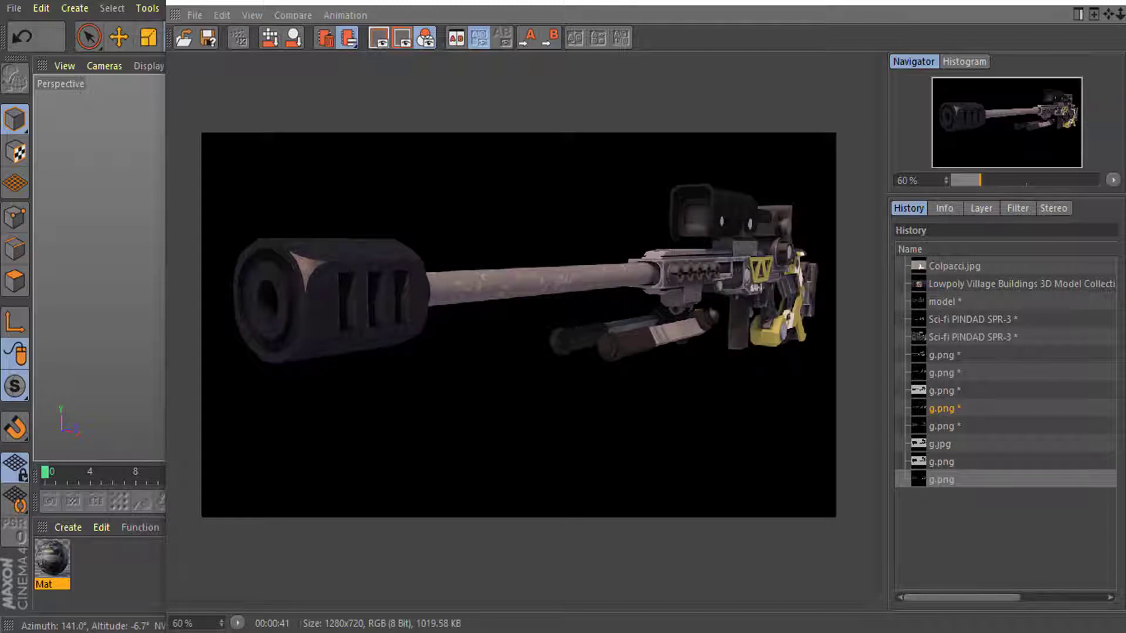
{"action": "mouse_move", "coordinate": [733, 364]}
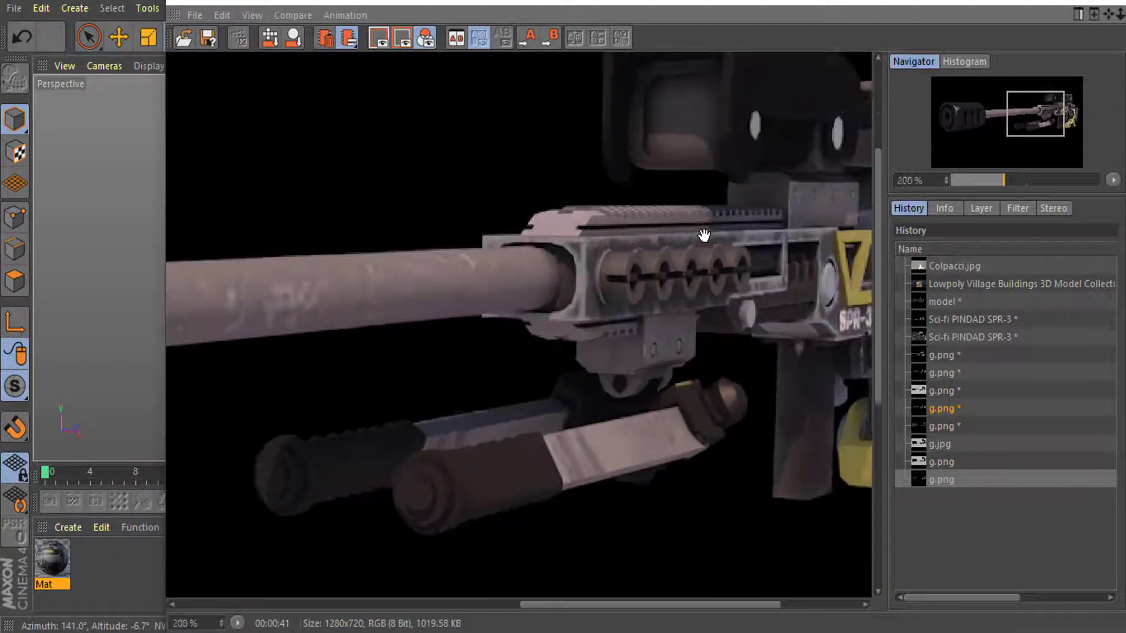
Step: Zoom the 1280×720 rifle render in the Picture Viewer to examine the receiver and bipod
{"action": "scroll", "scroll_direction": "down", "scroll_amount": 3}
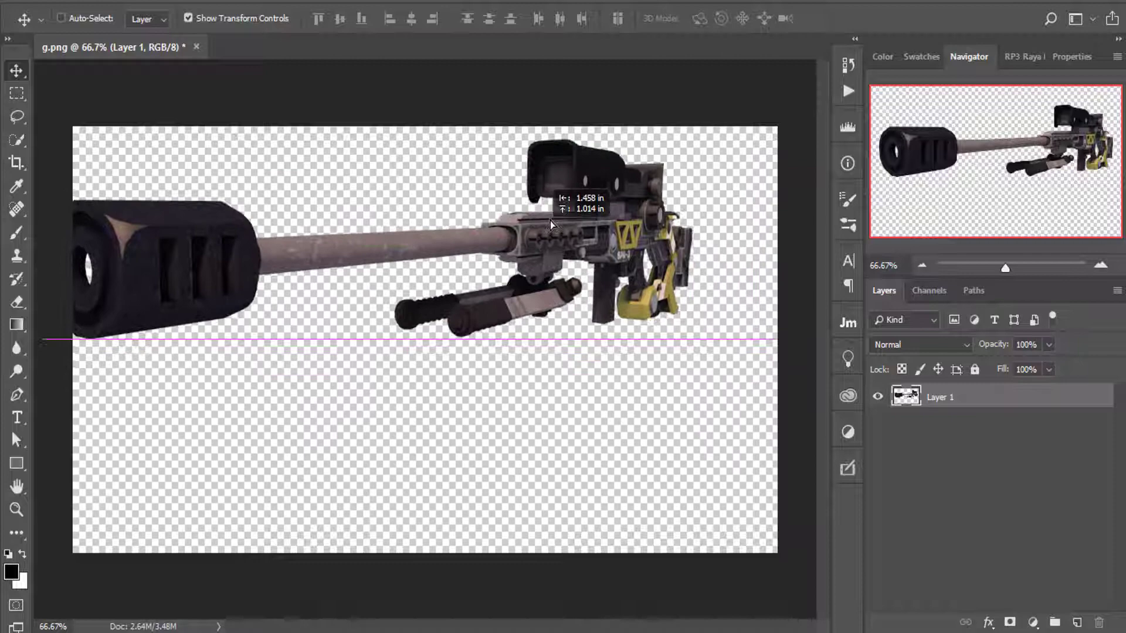
Step: Drag Layer 1 so the rifle sits fully inside the transparent canvas
{"action": "left_click_drag", "start_coordinate": [548, 224], "coordinate": [604, 292]}
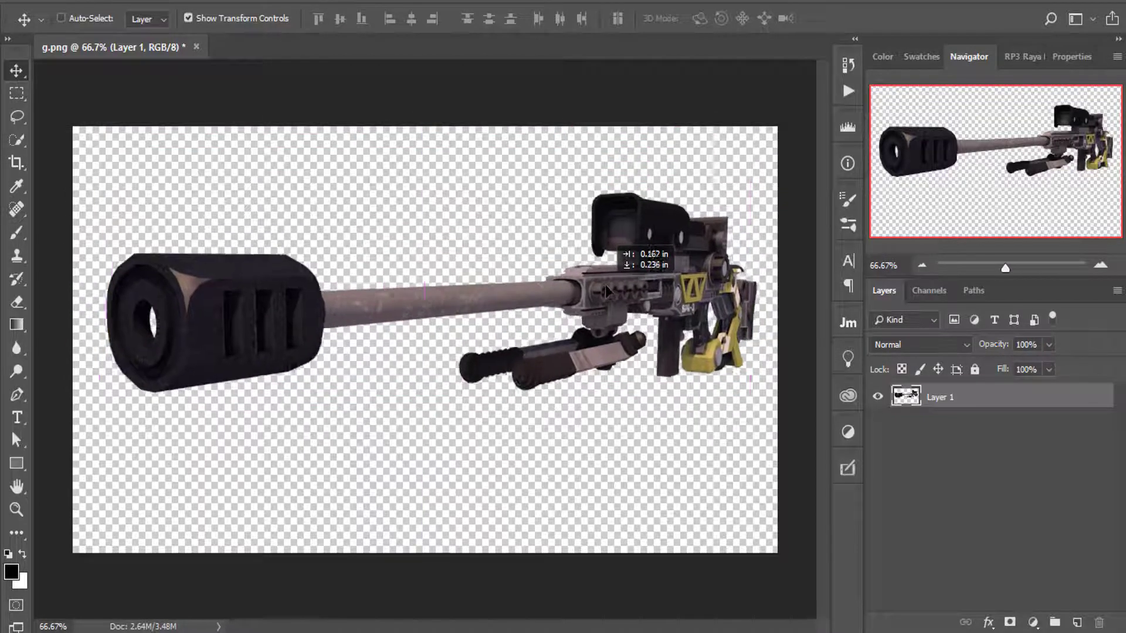
{"action": "left_click_drag", "start_coordinate": [606, 290], "coordinate": [580, 301]}
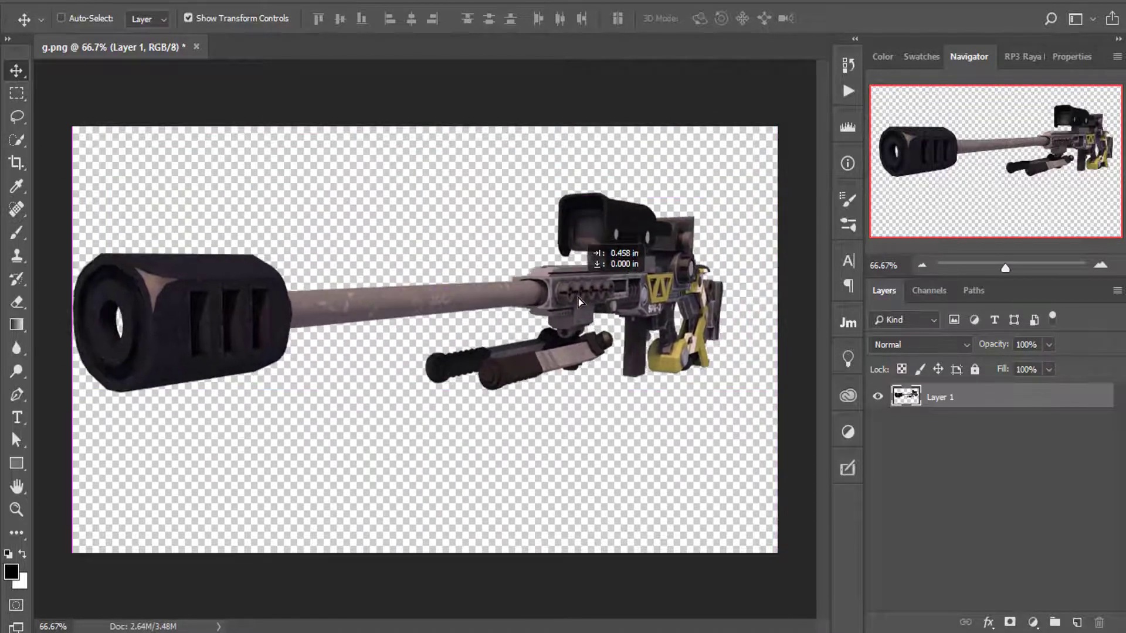
{"action": "left_click_drag", "start_coordinate": [579, 301], "coordinate": [610, 283]}
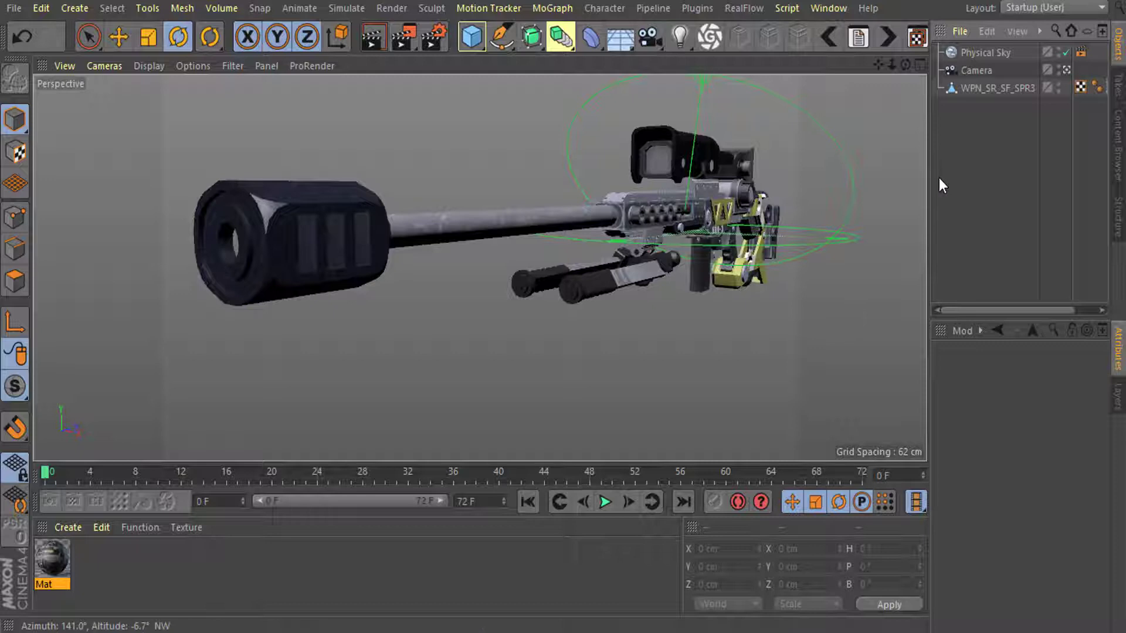
Step: Select the Camera and extend the project end frame to 200 F
{"action": "left_click", "coordinate": [976, 70]}
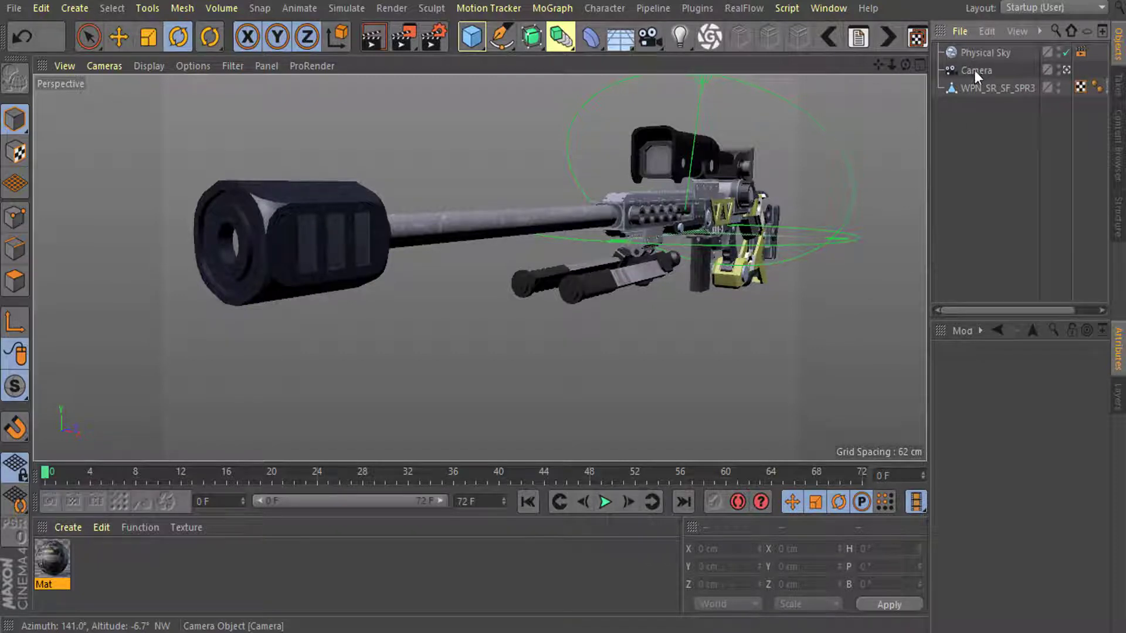
{"action": "mouse_move", "coordinate": [642, 217]}
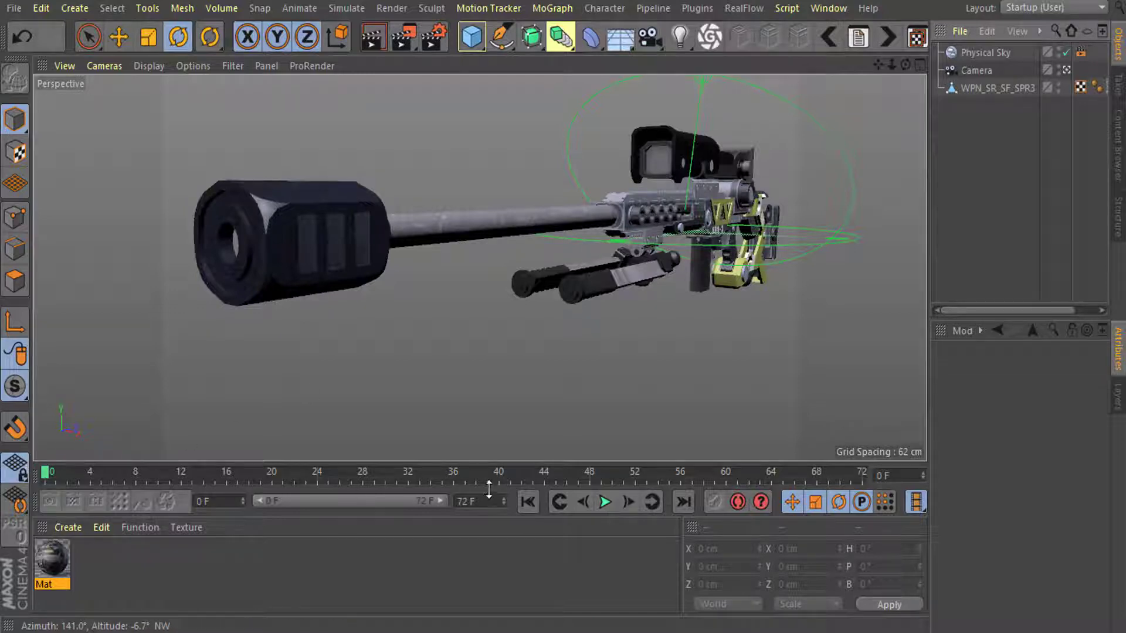
{"action": "left_click", "coordinate": [477, 501]}
{"action": "type", "text": "00"}
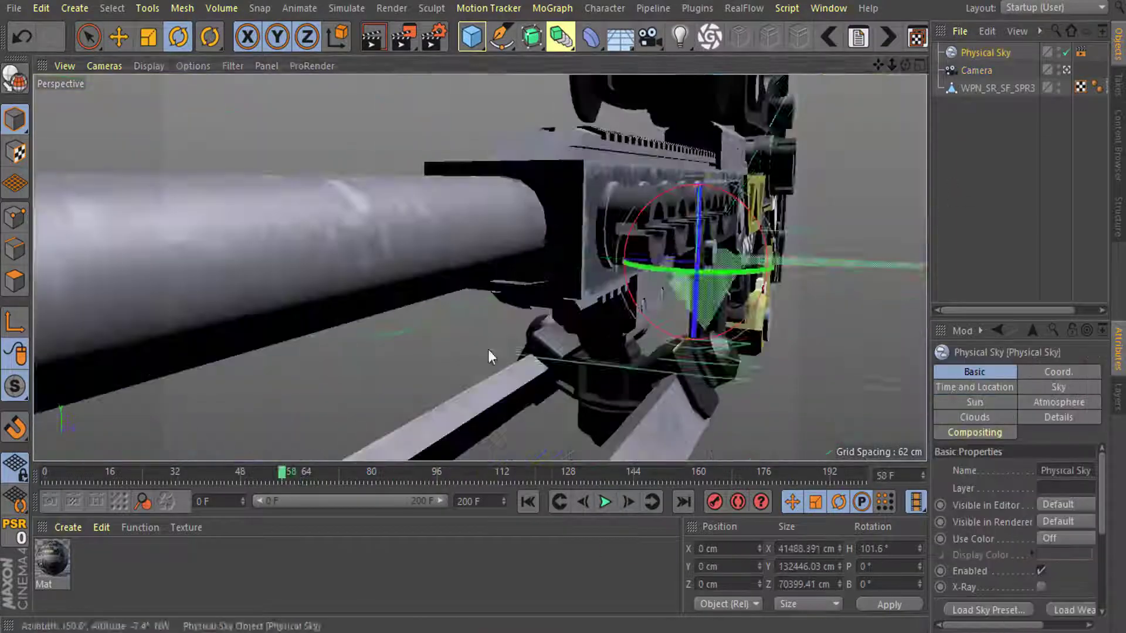
Step: Set the Output frame range to Manual starting at frame 0 and show the Save format choices
{"action": "left_click", "coordinate": [768, 37]}
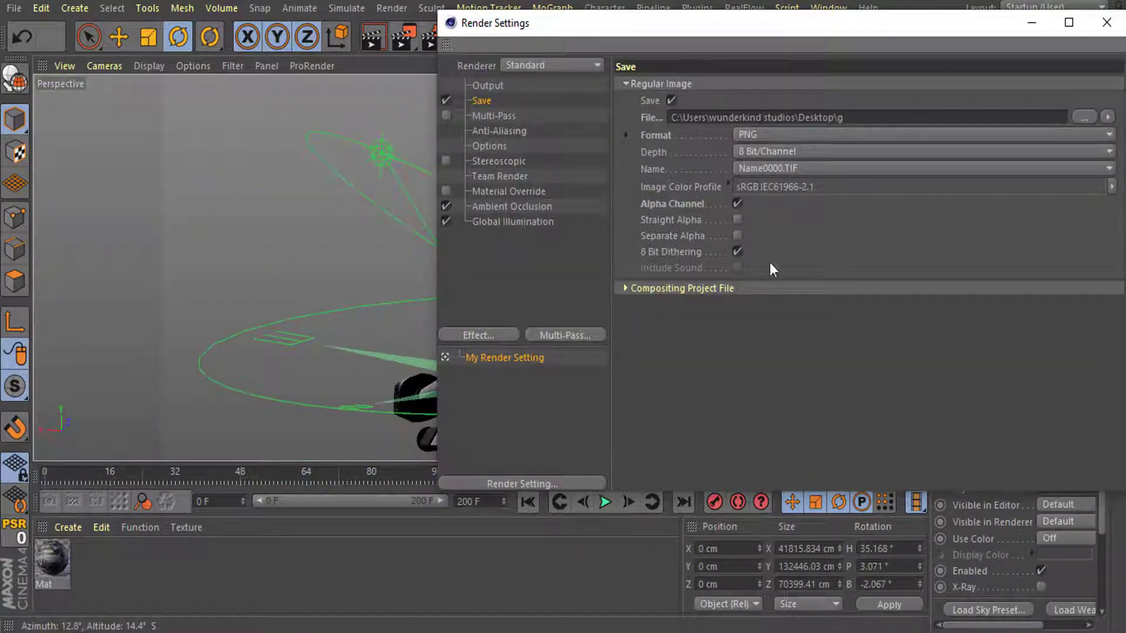
{"action": "left_click", "coordinate": [488, 84]}
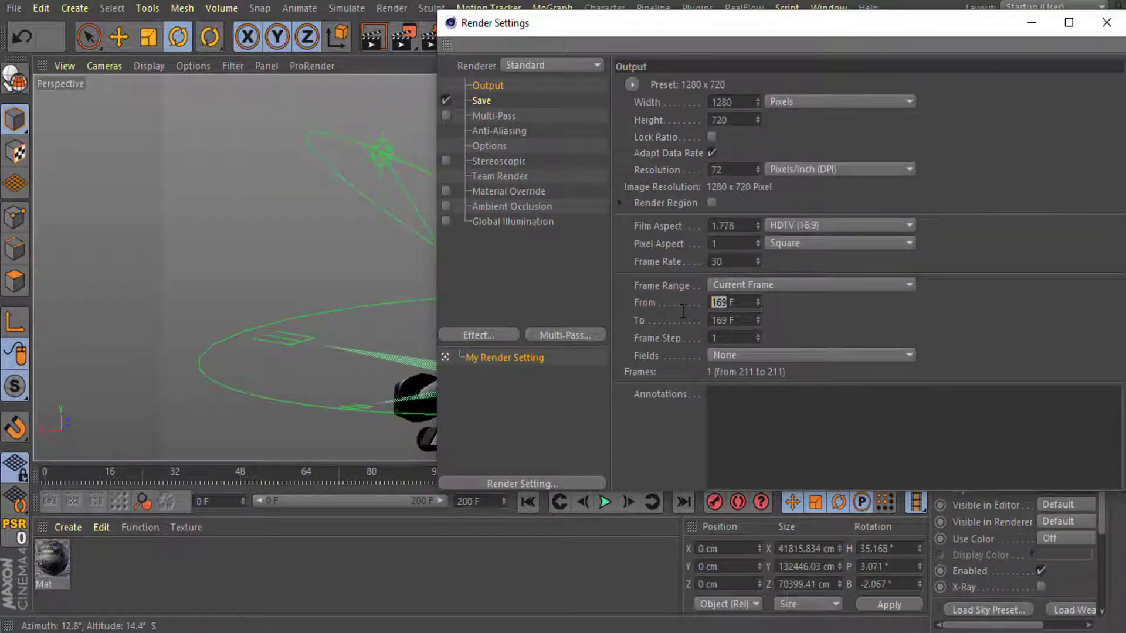
{"action": "left_click", "coordinate": [810, 283]}
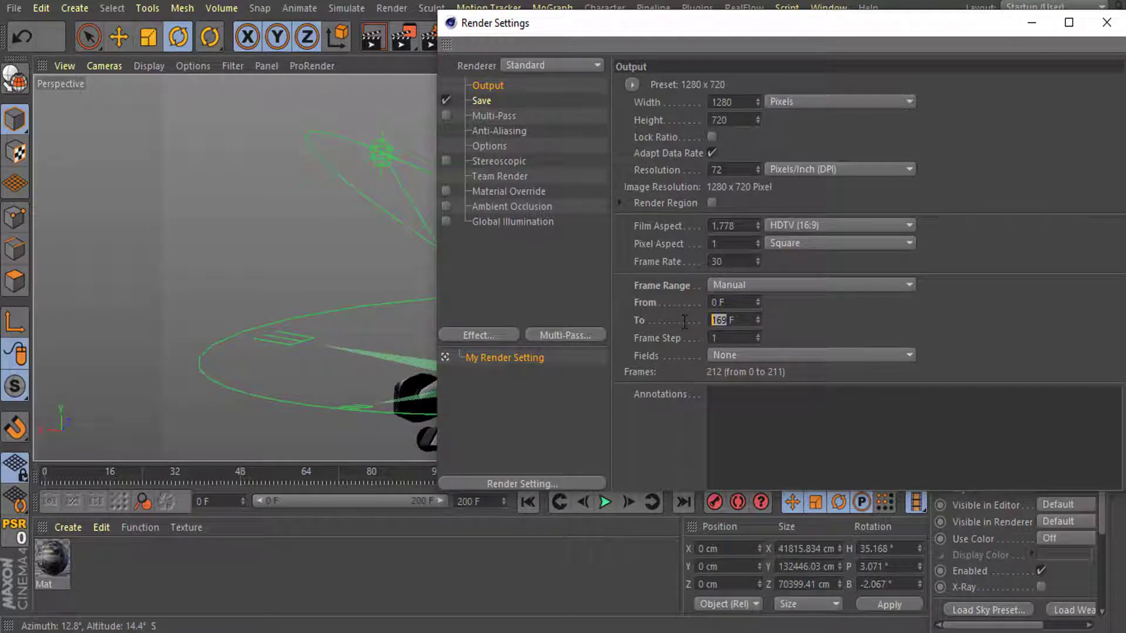
{"action": "left_click", "coordinate": [481, 101]}
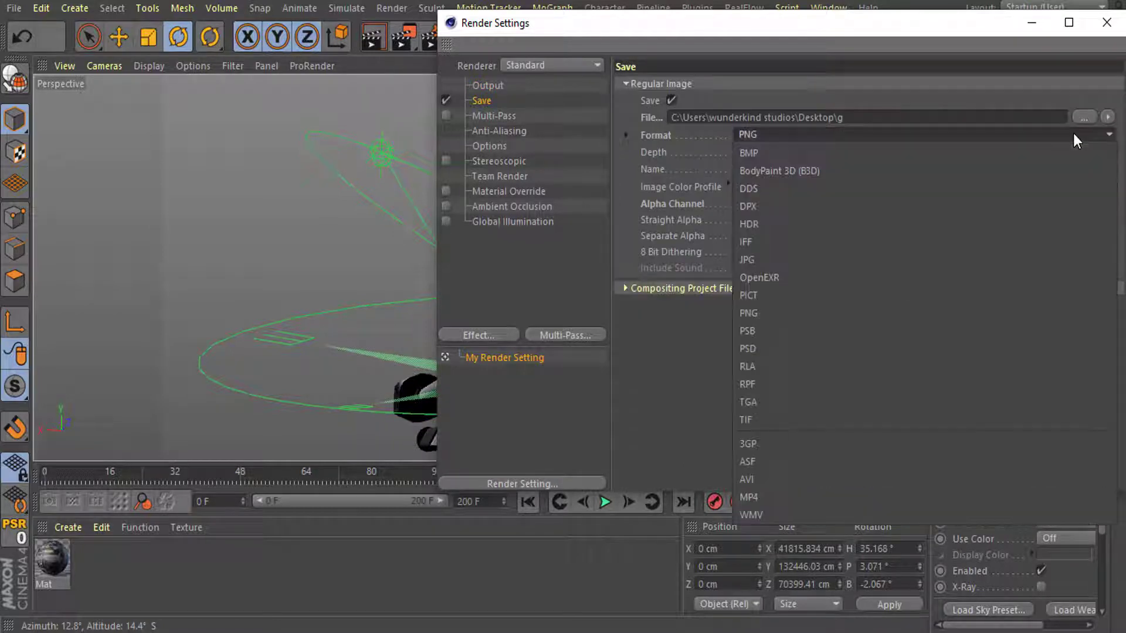
{"action": "mouse_move", "coordinate": [750, 498]}
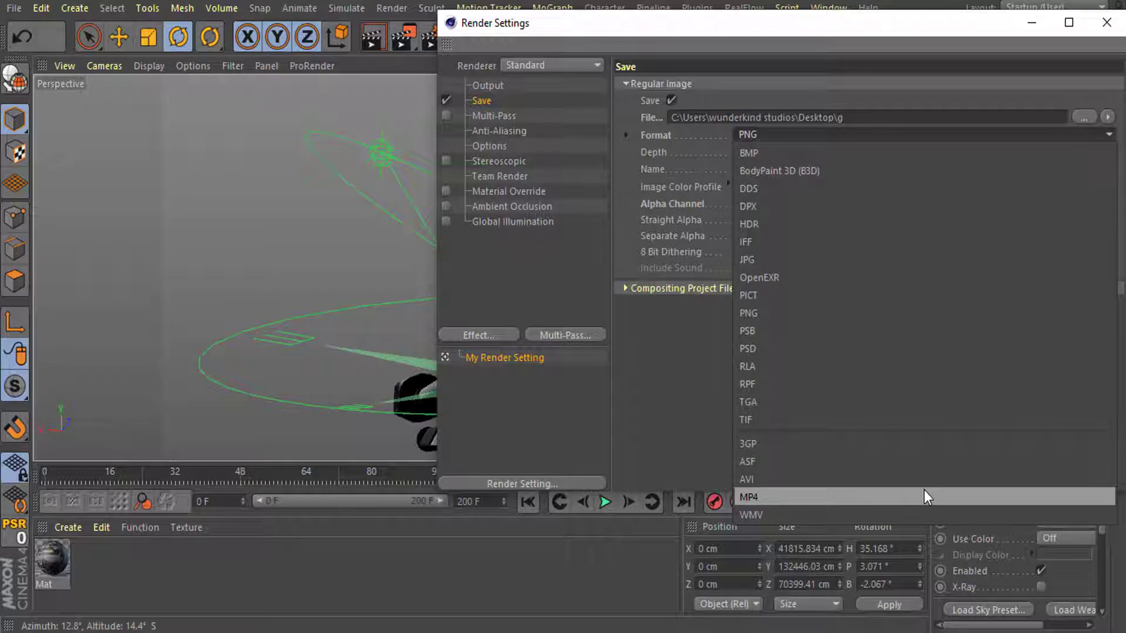